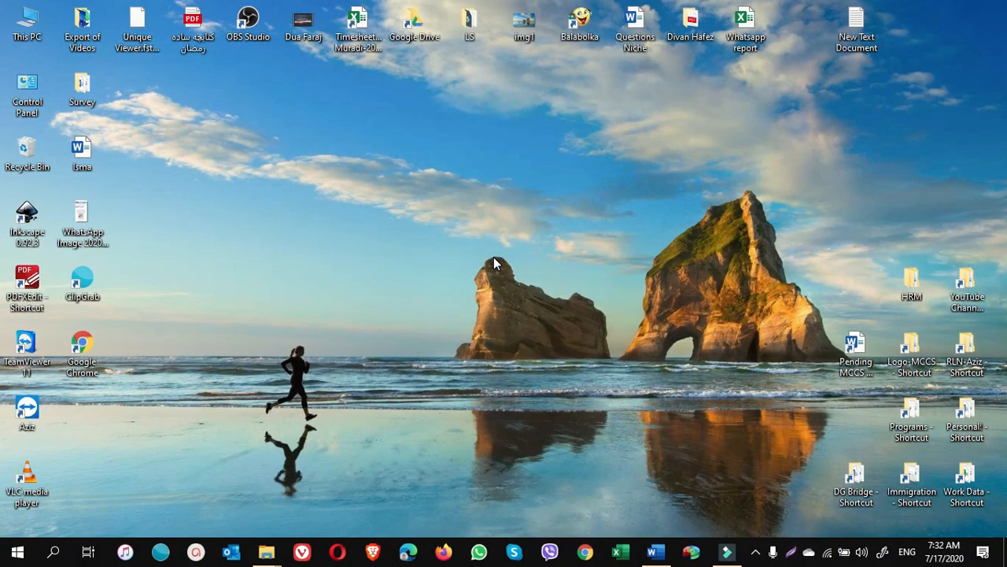
mouse_move(408, 551)
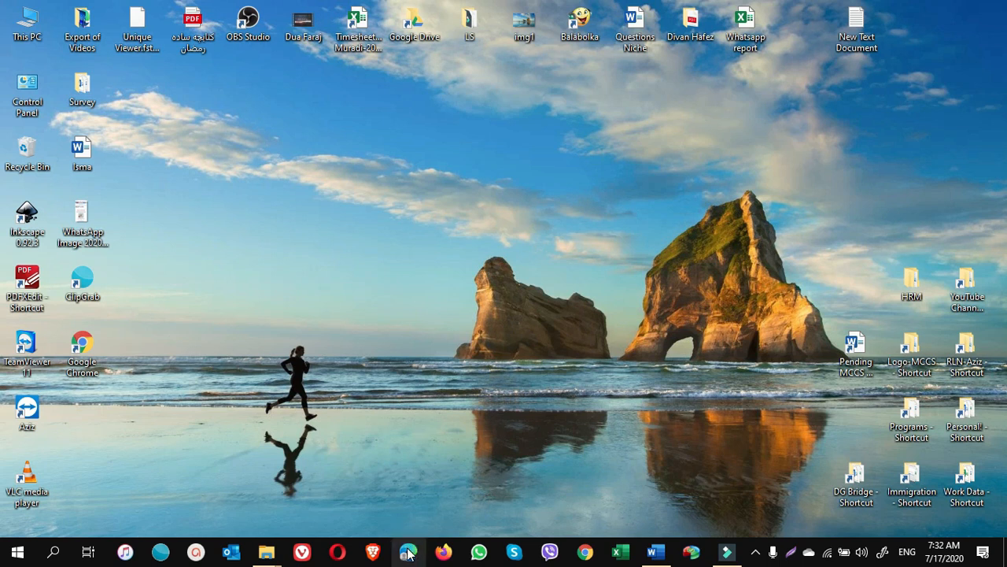
Launch Edge, search Bing for 'chrome web store', and open the Chrome Web Store result
click(407, 551)
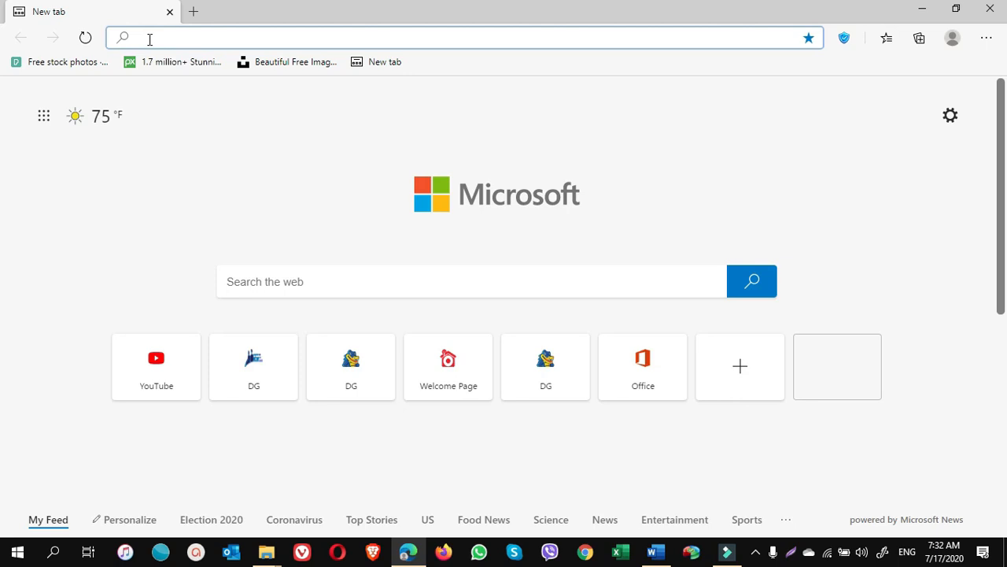
text(ch)
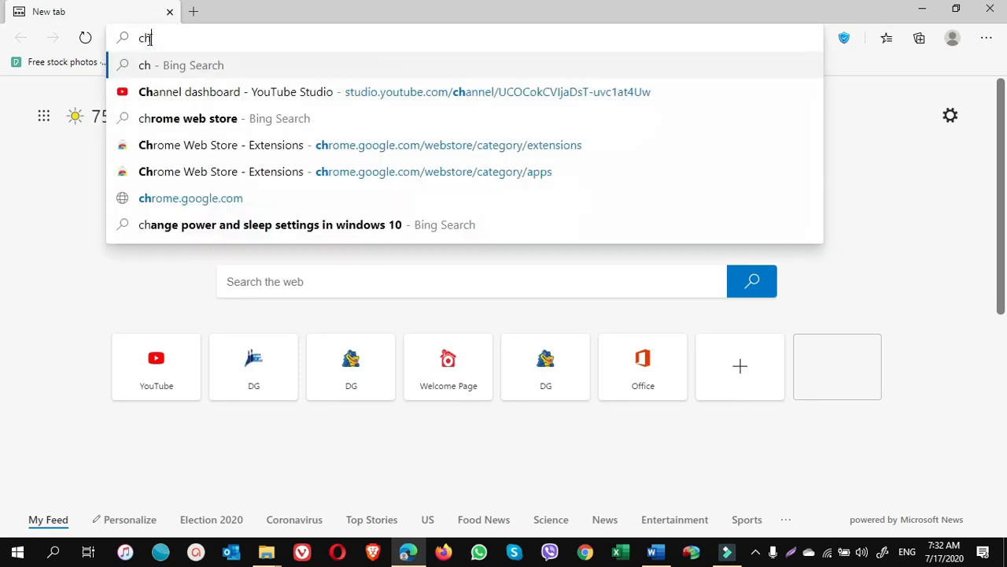
click(195, 118)
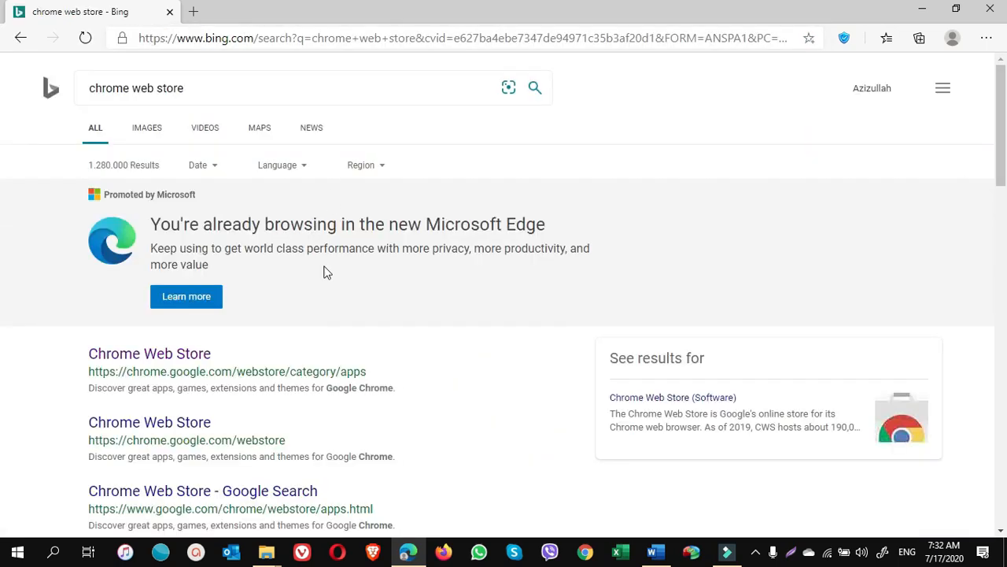
click(149, 353)
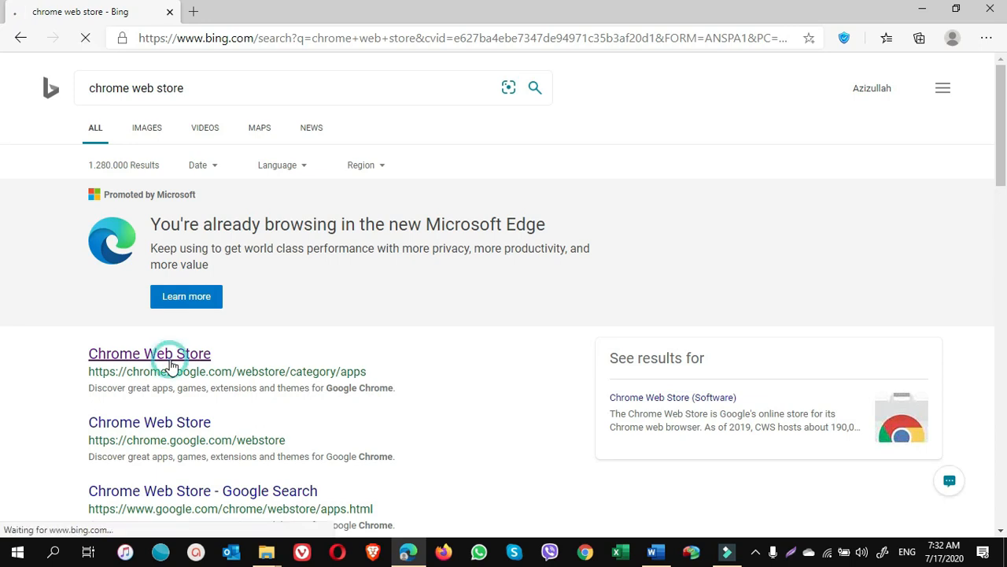
Search the Chrome Web Store for 'nonstop extension'
click(148, 352)
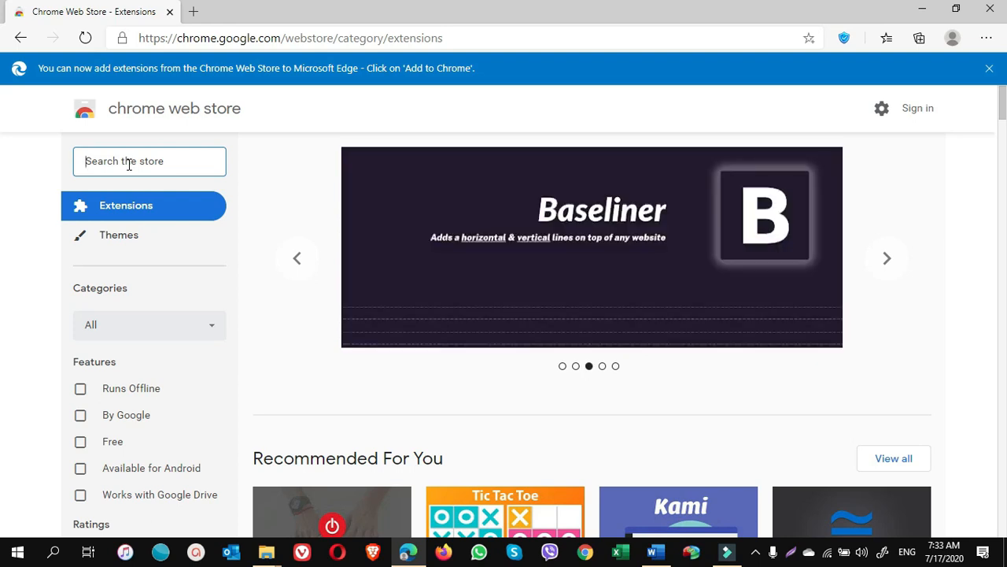
text(nonstop extensio)
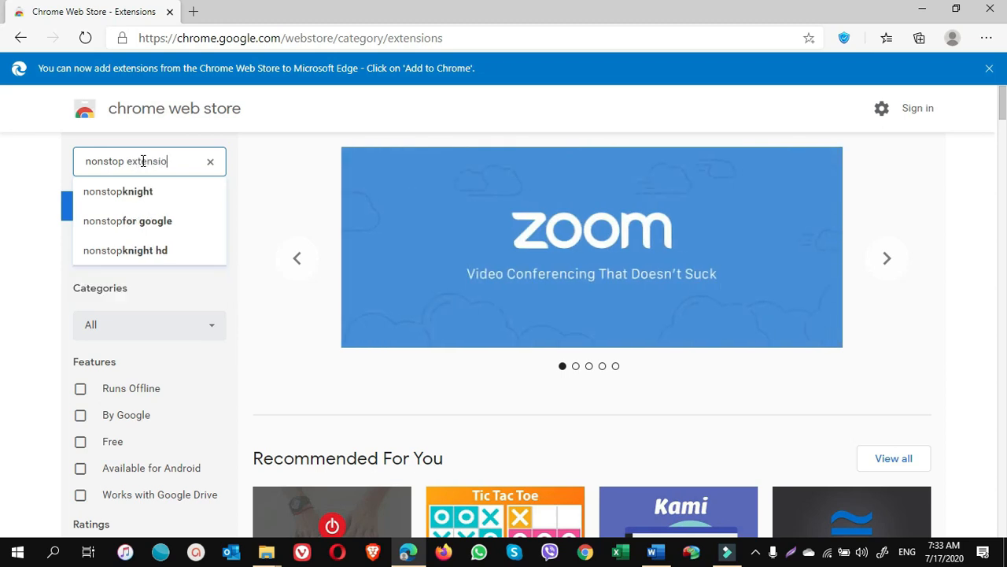
key(Return)
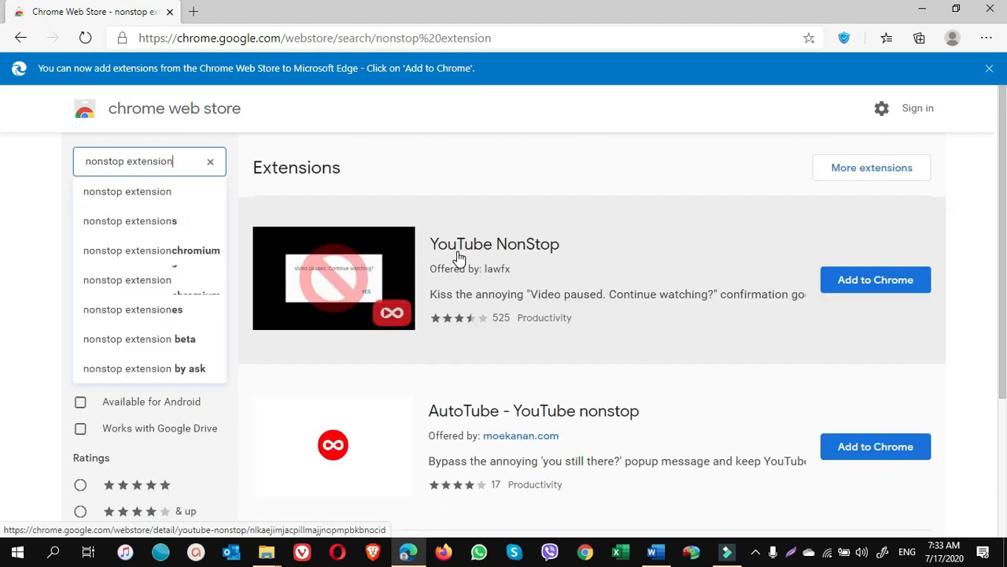
mouse_move(532, 260)
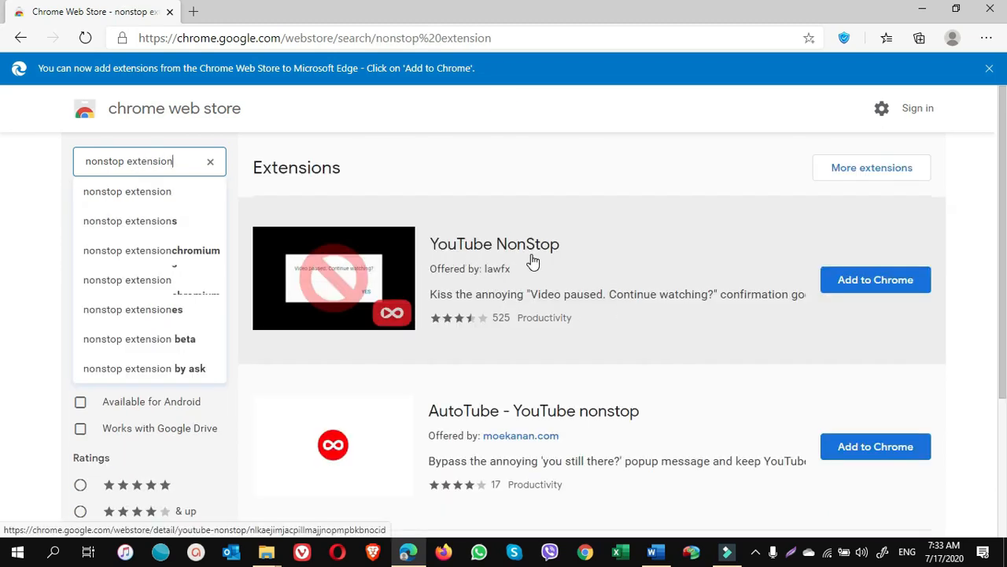
mouse_move(876, 283)
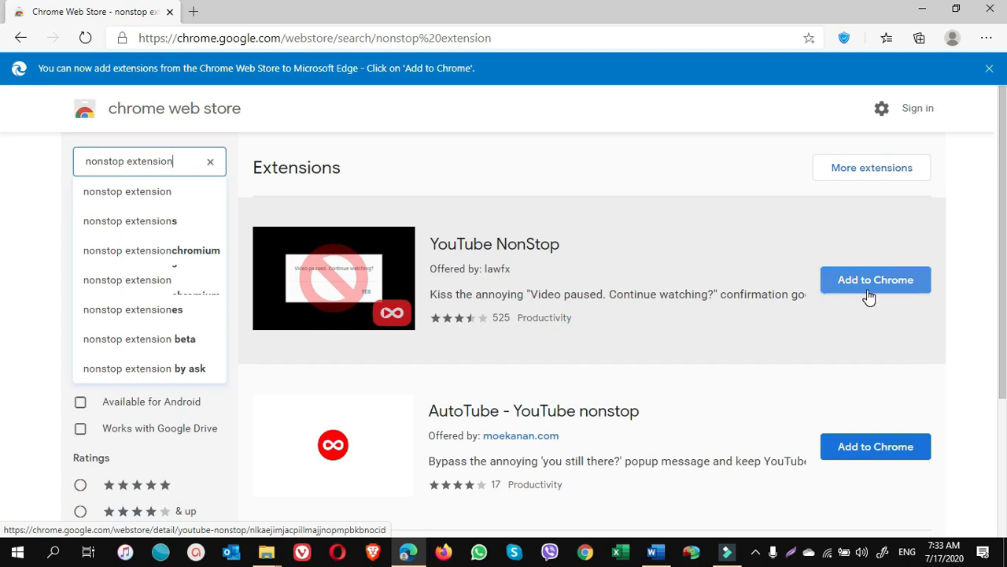
Choose 'Add to Chrome' for YouTube NonStop to begin installing it
click(876, 279)
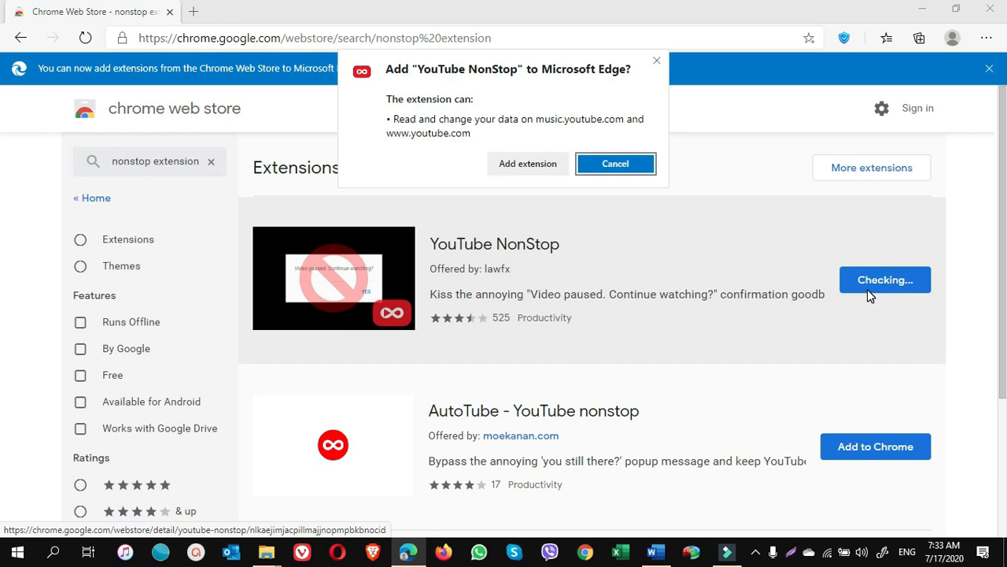
mouse_move(511, 81)
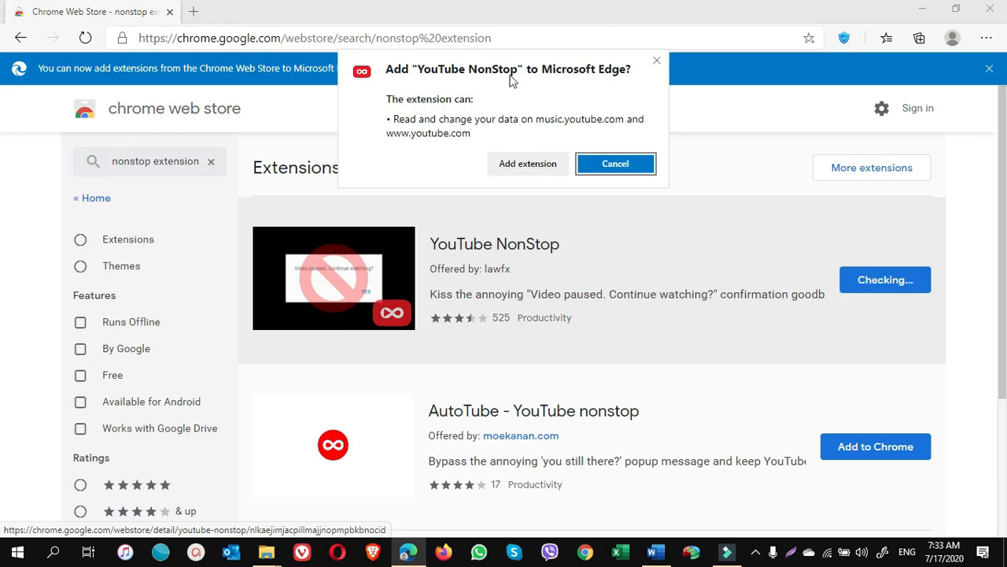
mouse_move(601, 83)
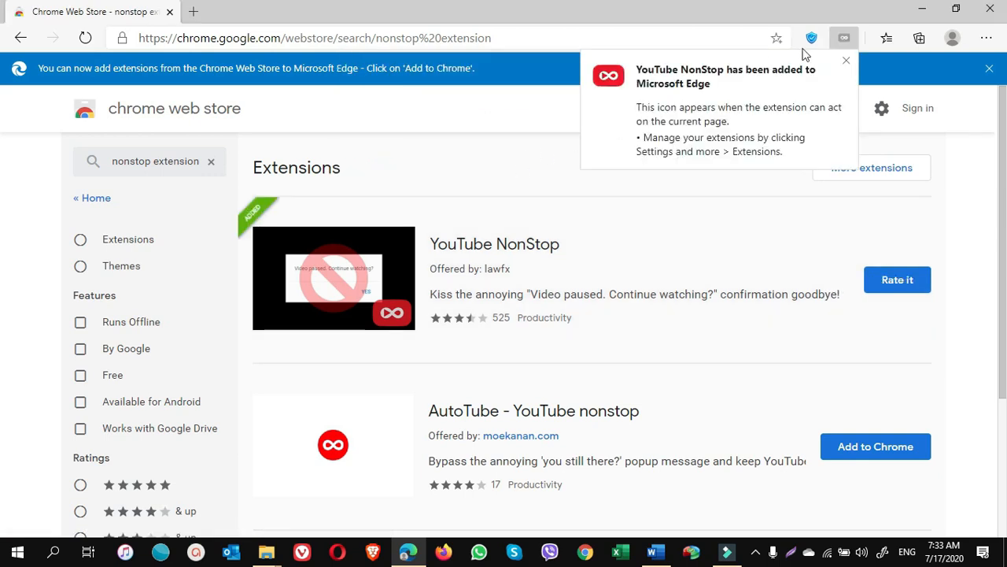
mouse_move(740, 81)
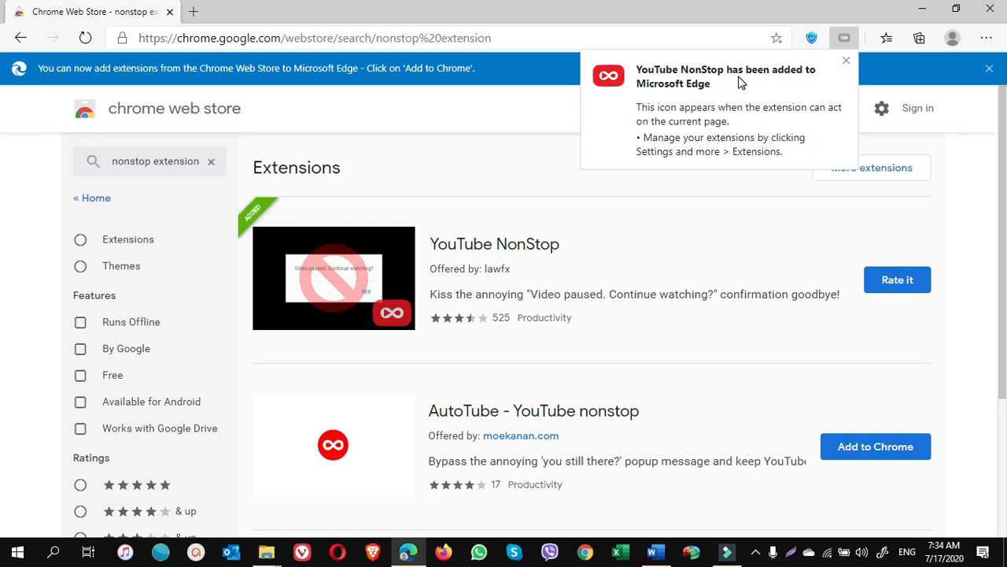
mouse_move(673, 102)
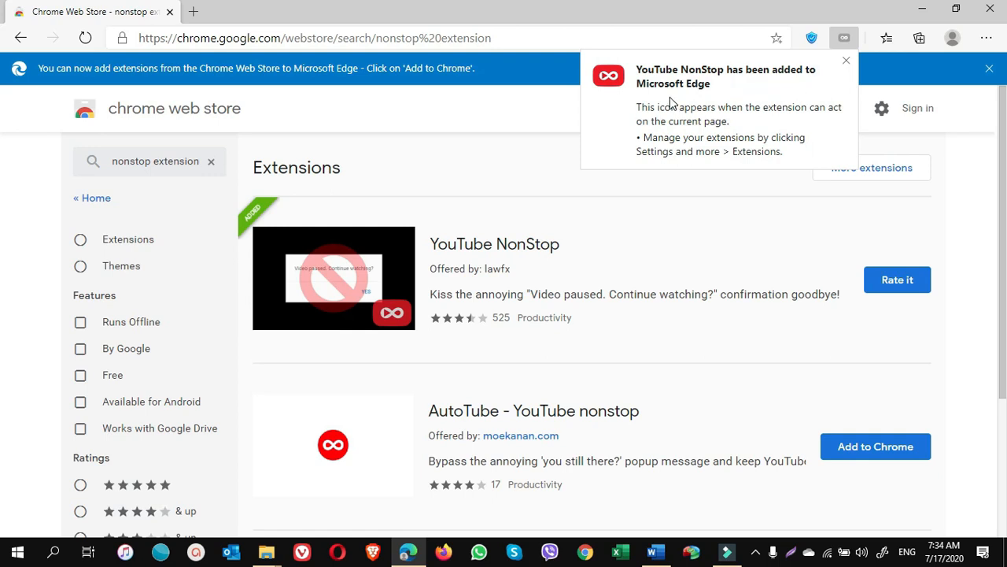